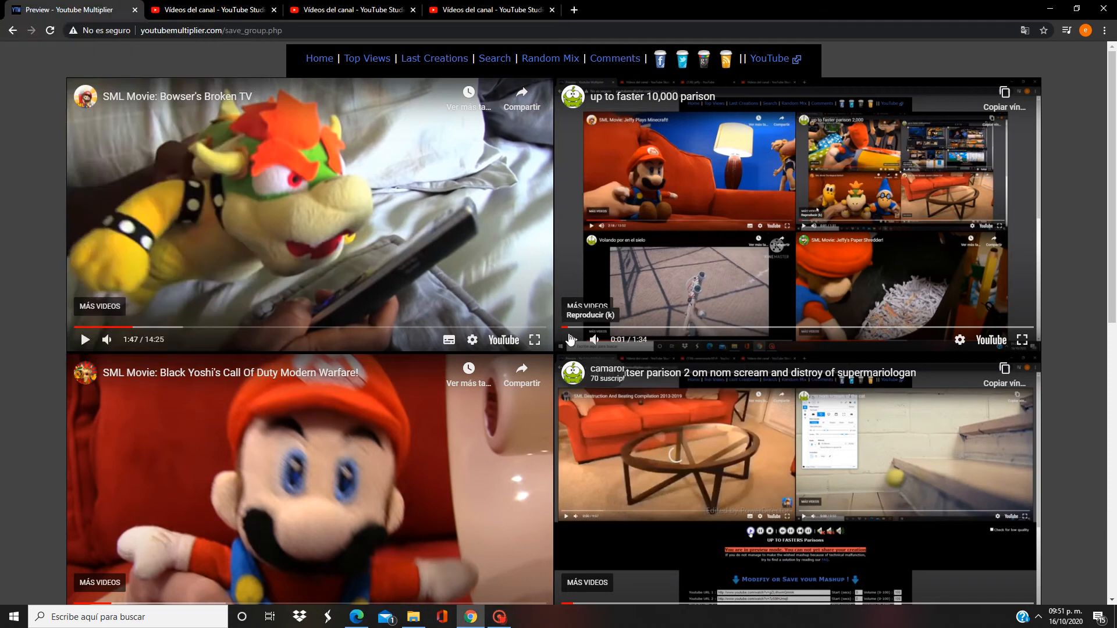
- Scroll the mashup grid down and back up while the bottom-right parison video plays
scroll("down", 3)
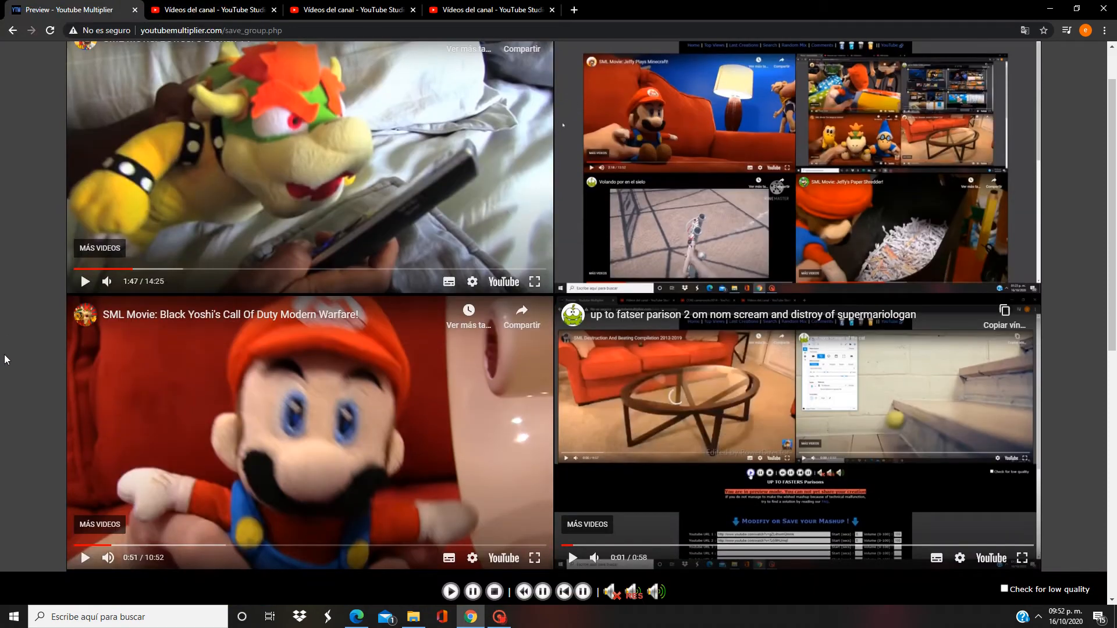
mouse_move(569, 557)
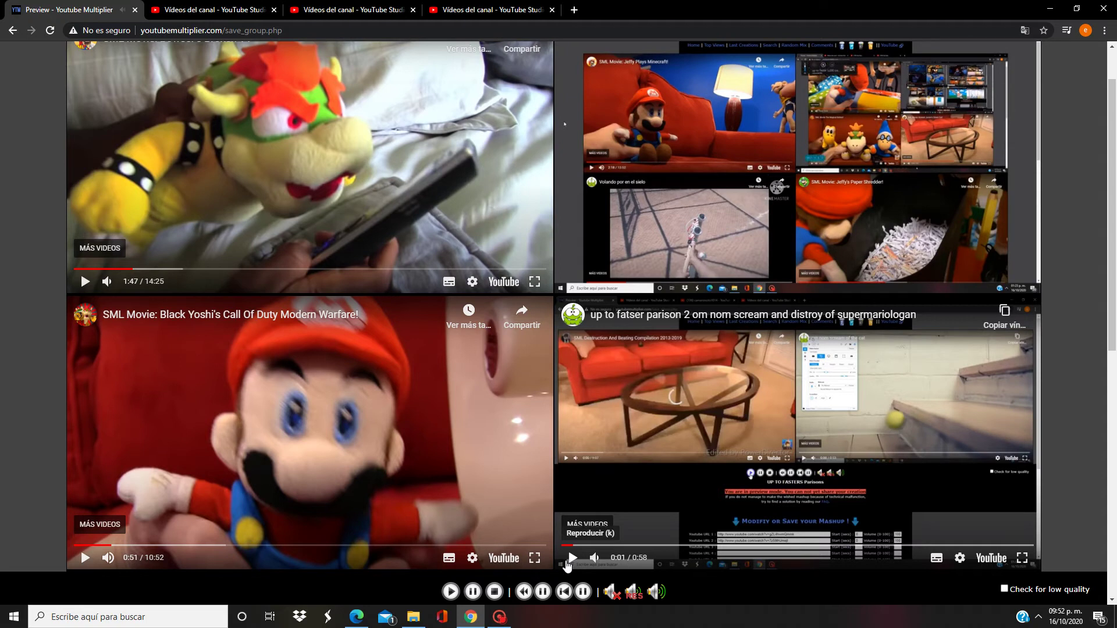
scroll("up", 3)
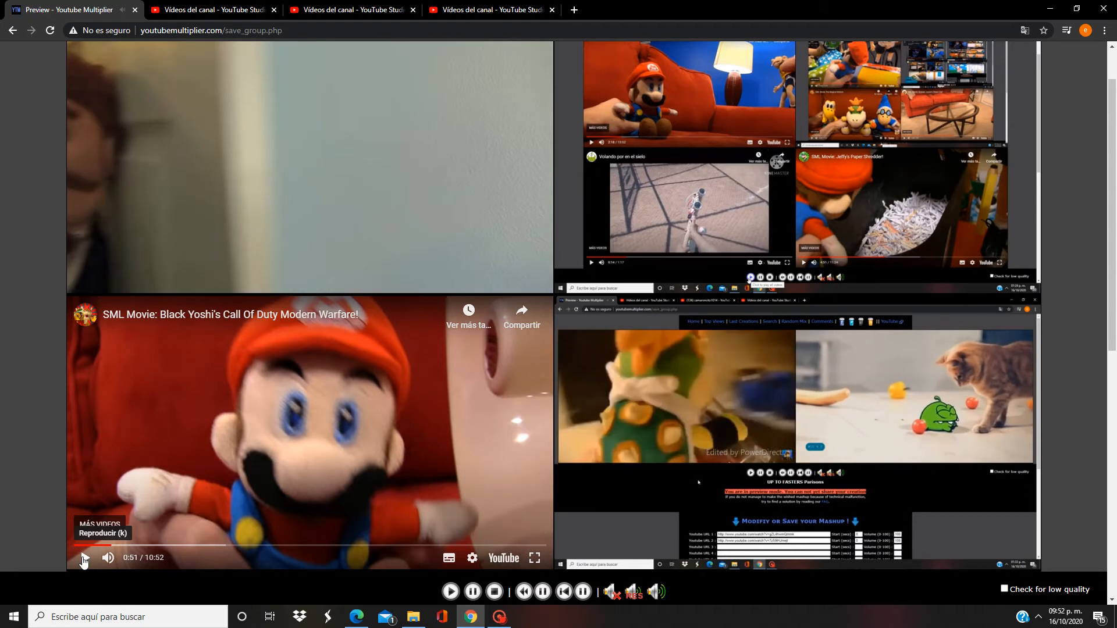
- Play the bottom-left Black Yoshi Call of Duty video for about a minute, then pause it
left_click(84, 558)
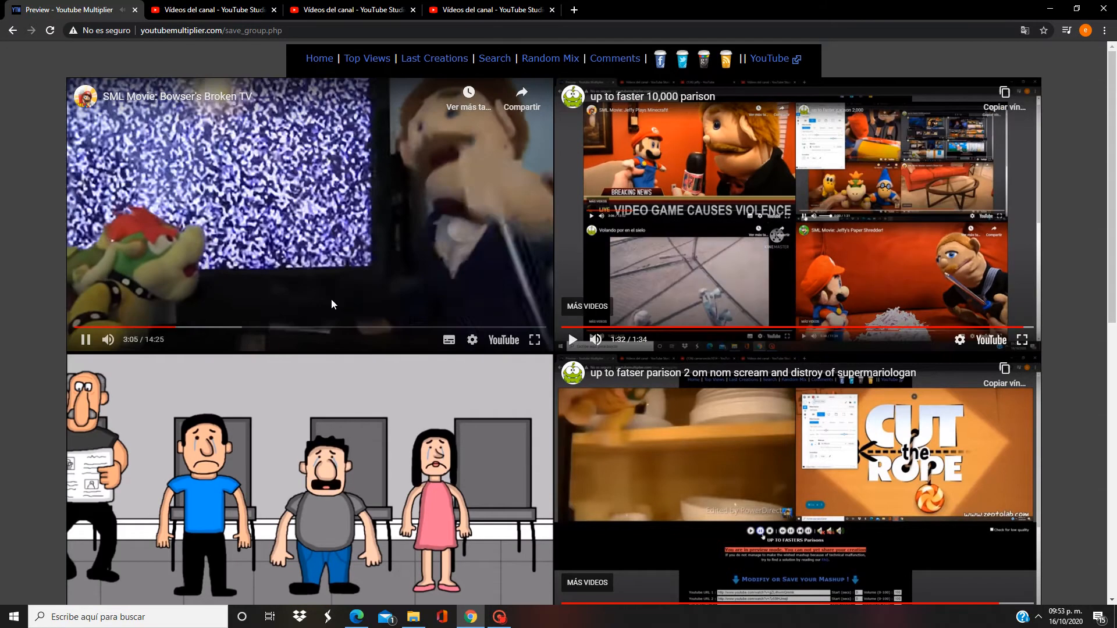
scroll("down", 3)
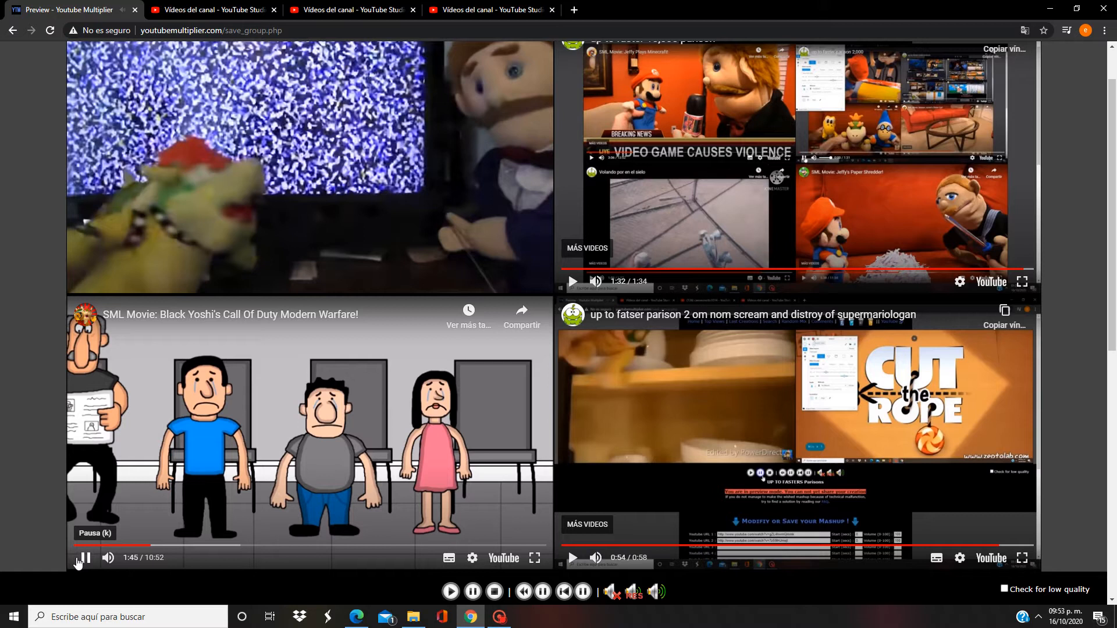
left_click(83, 557)
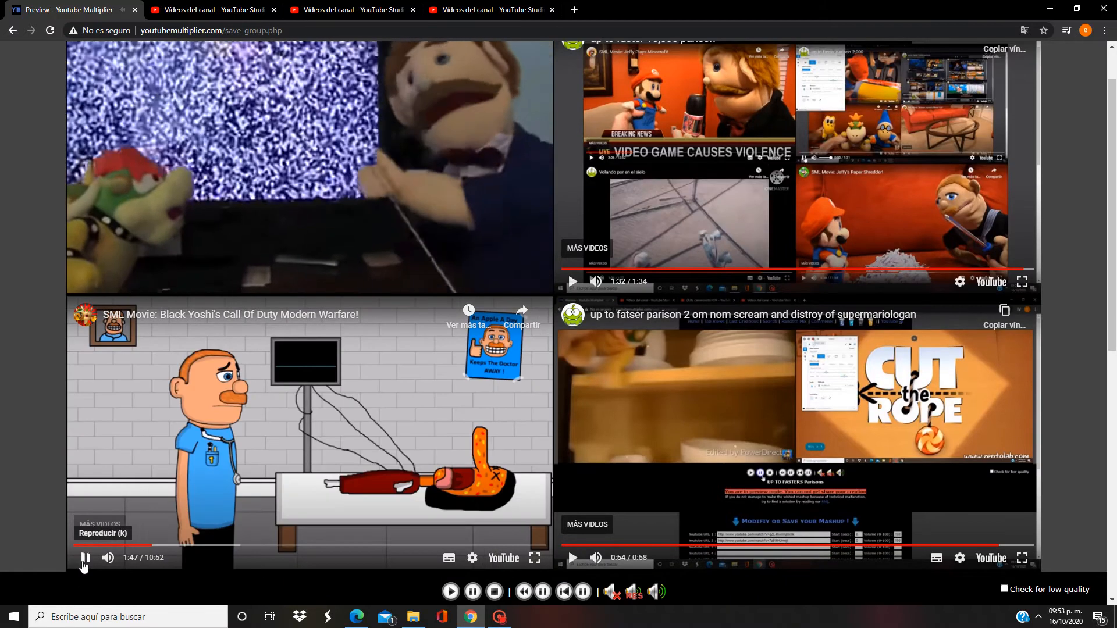